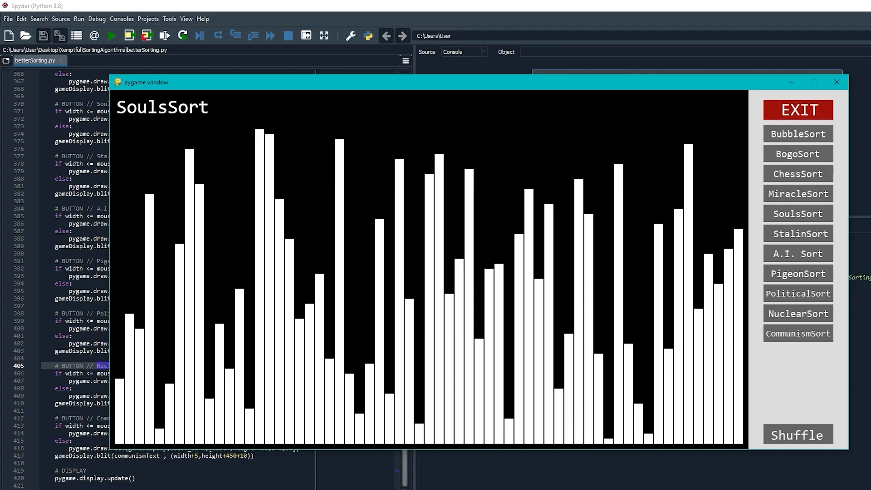
# Step: Start SoulsSort on the shuffled white bars, leaving every button showing PROCESSING
pyautogui.click(797, 213)
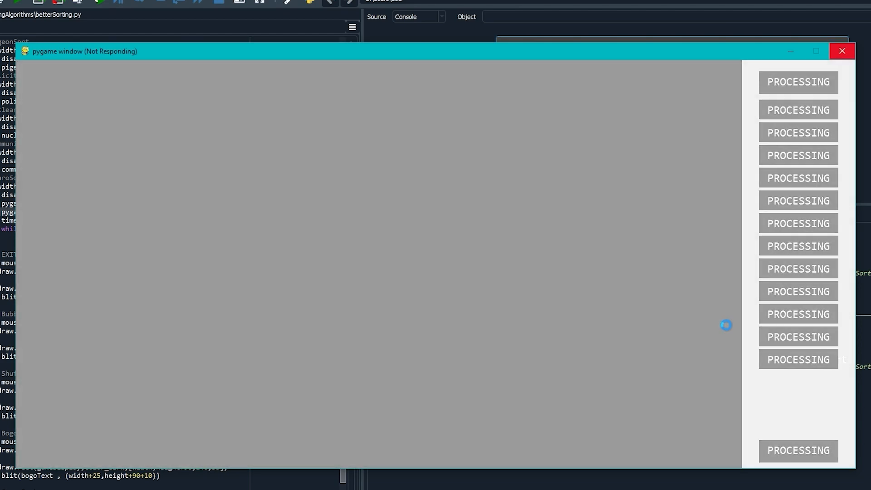
pyautogui.moveTo(704, 228)
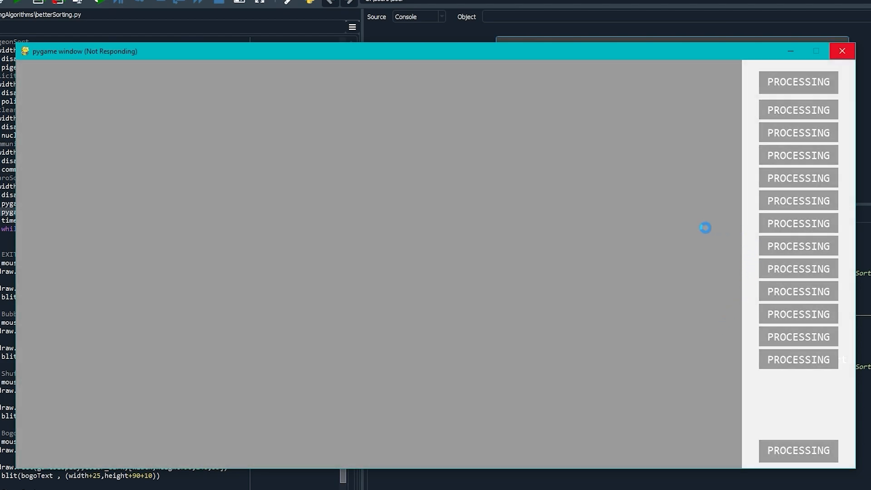
pyautogui.moveTo(567, 195)
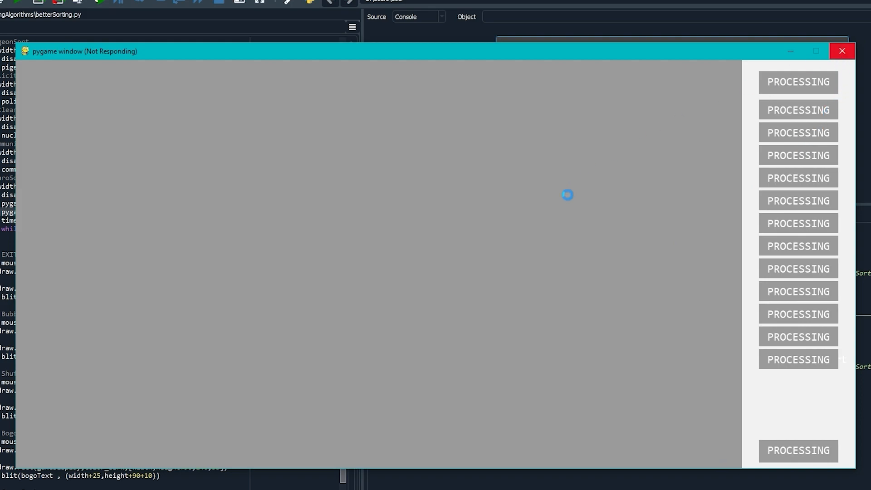